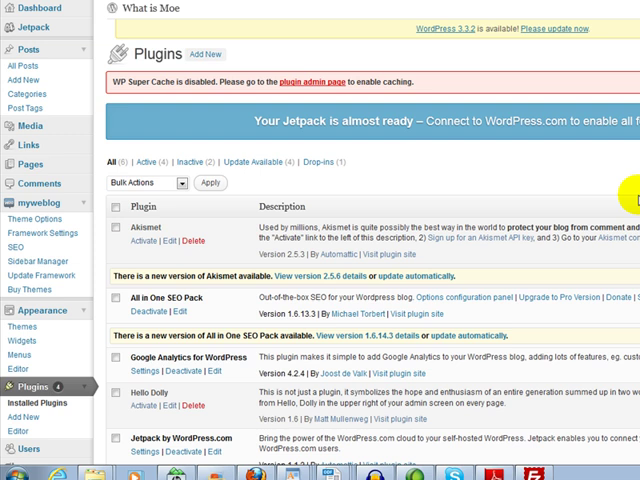
{"action": "mouse_move", "coordinate": [456, 176]}
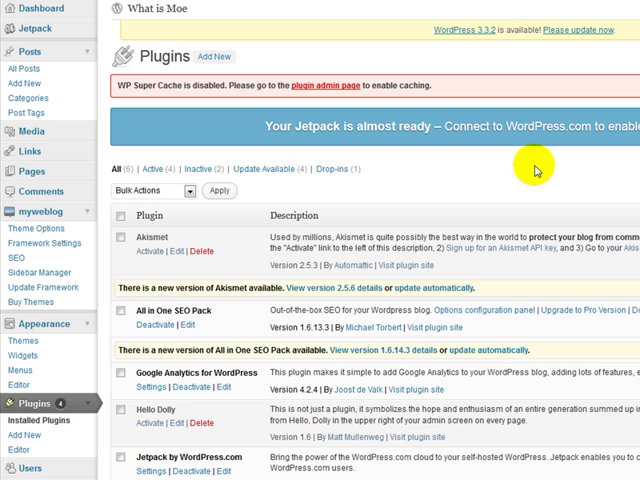
{"action": "mouse_move", "coordinate": [436, 196]}
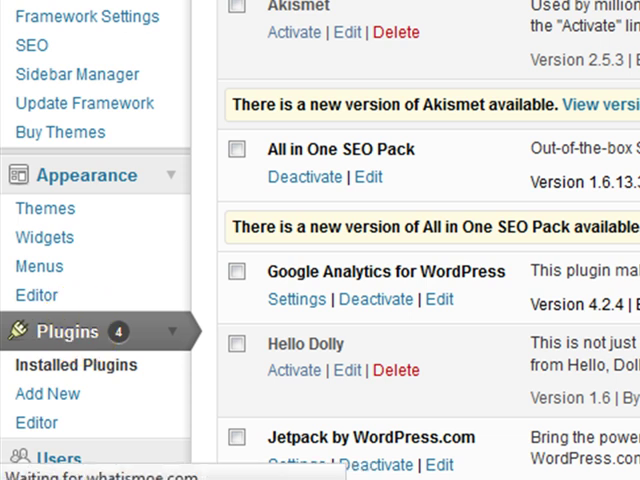
Choose the easy-social-media zip from the computer in the plugin upload form.
{"action": "left_click", "coordinate": [48, 392]}
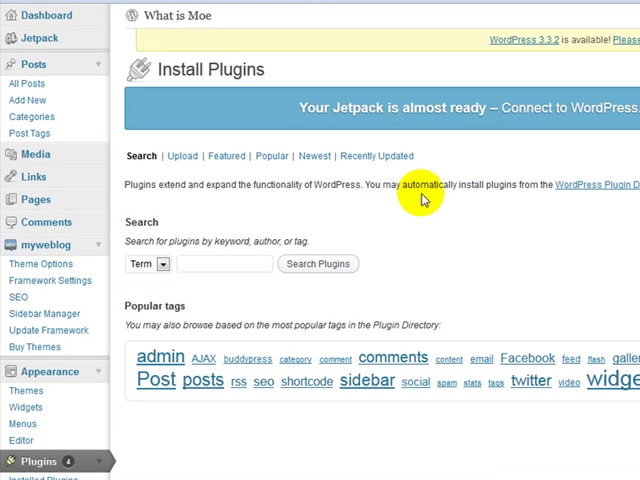
{"action": "mouse_move", "coordinate": [200, 190]}
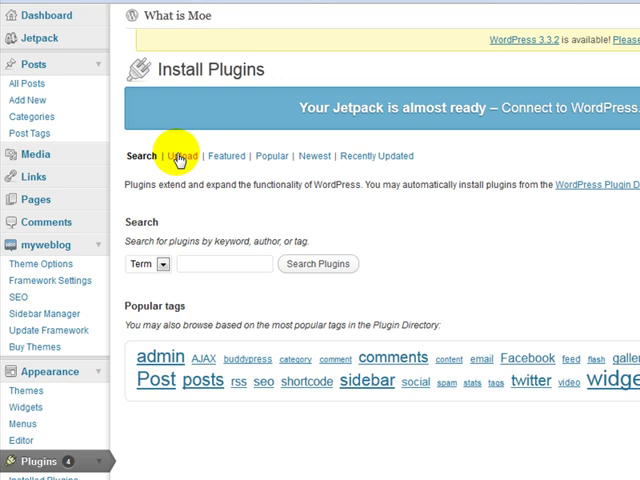
{"action": "left_click", "coordinate": [180, 156]}
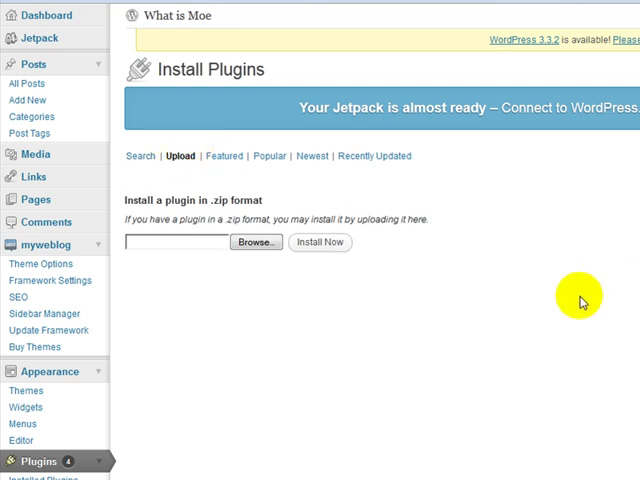
{"action": "mouse_move", "coordinate": [272, 326]}
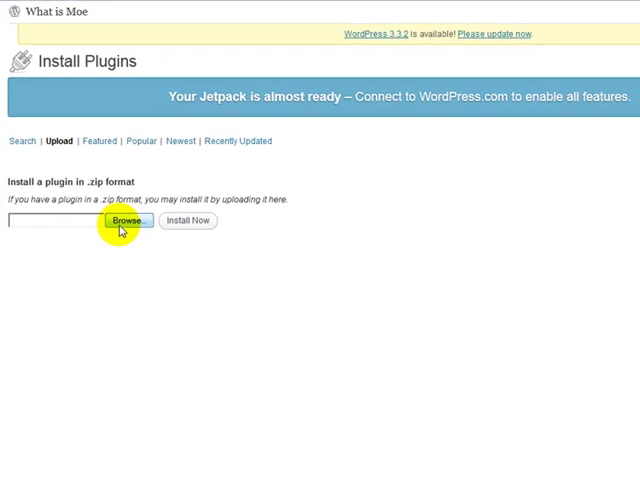
{"action": "left_click", "coordinate": [128, 220]}
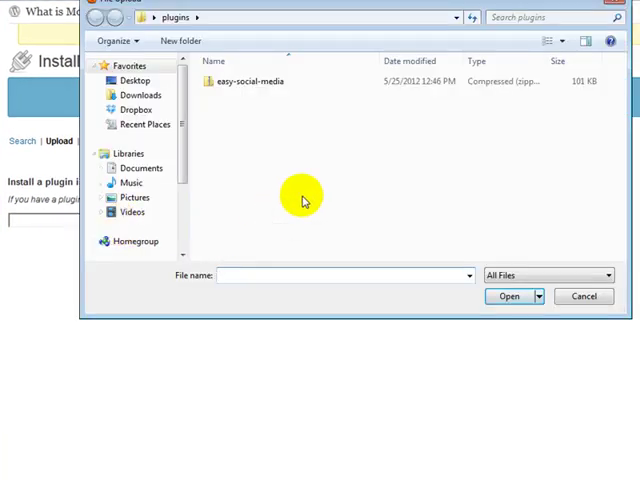
{"action": "left_click", "coordinate": [248, 80]}
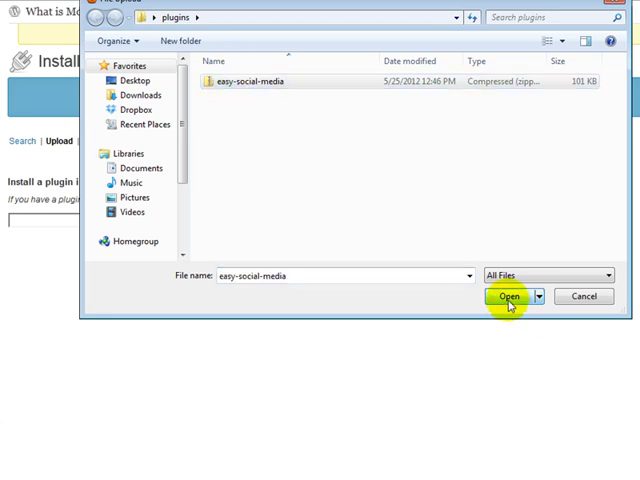
{"action": "left_click", "coordinate": [508, 296]}
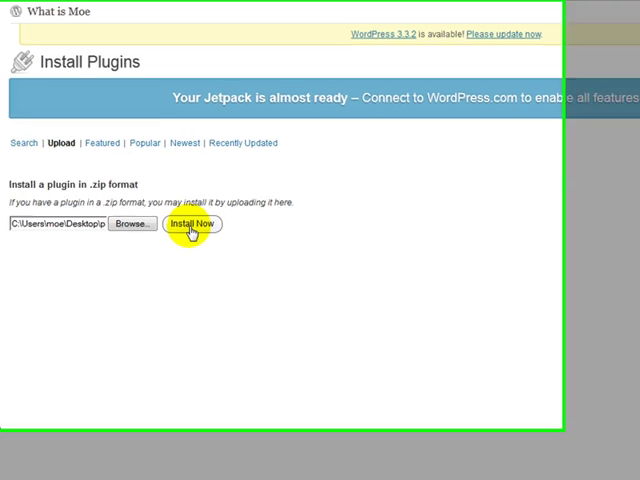
Start installing the chosen easy-social-media zip via Install Now.
{"action": "left_click", "coordinate": [190, 224]}
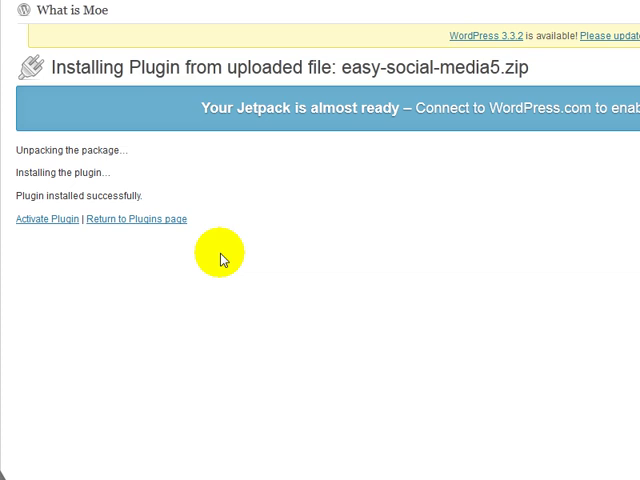
{"action": "mouse_move", "coordinate": [38, 220]}
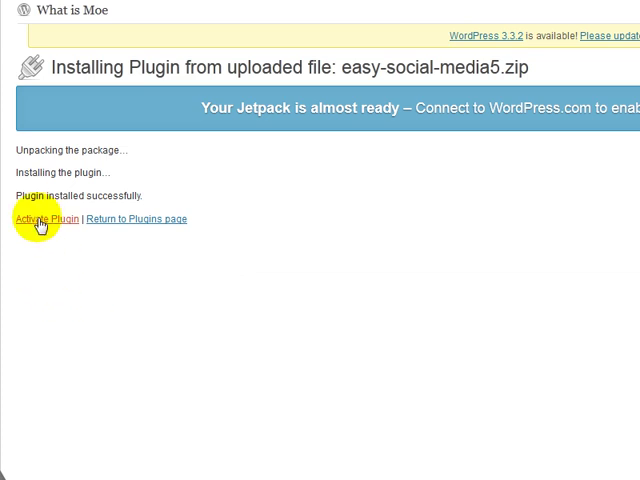
Activate the freshly installed plugin, which fails with an invalid plugin header error.
{"action": "left_click", "coordinate": [38, 220]}
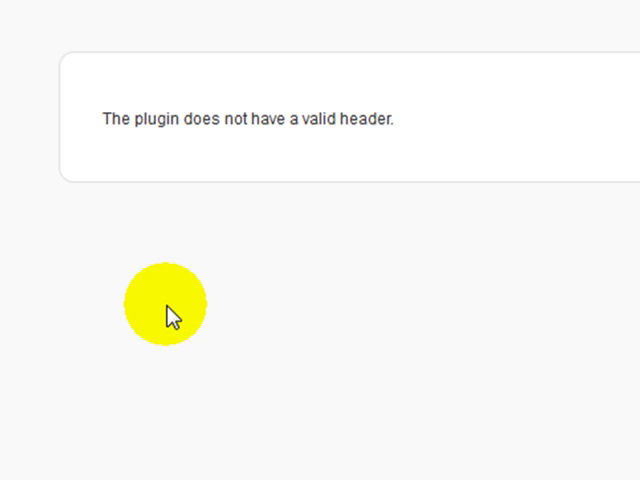
{"action": "mouse_move", "coordinate": [218, 244]}
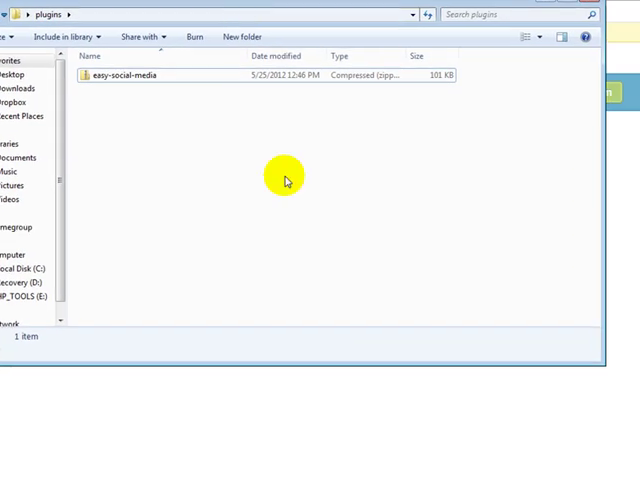
{"action": "mouse_move", "coordinate": [286, 192]}
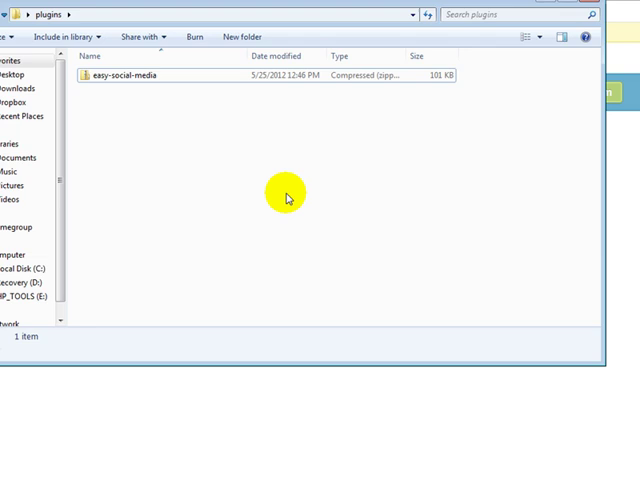
{"action": "mouse_move", "coordinate": [182, 132]}
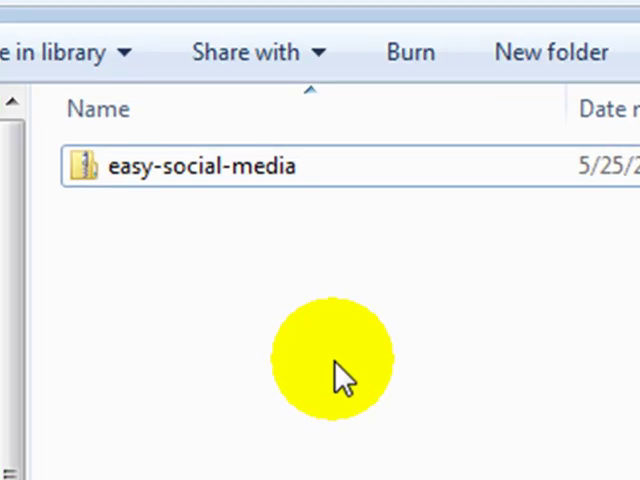
Select the easy-social-media zip archive in the plugins folder.
{"action": "left_click", "coordinate": [84, 168]}
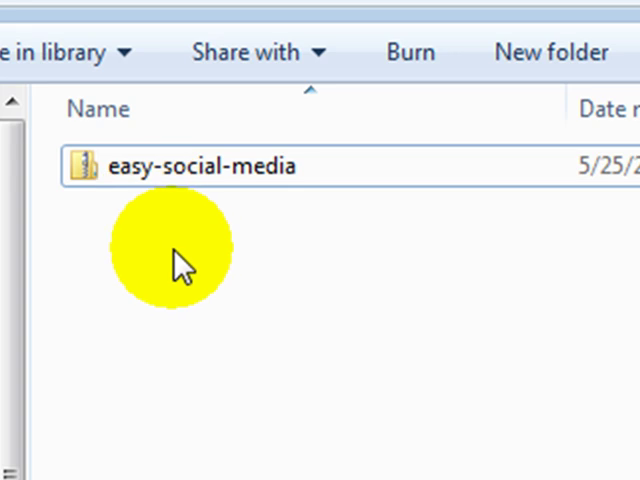
{"action": "mouse_move", "coordinate": [180, 310]}
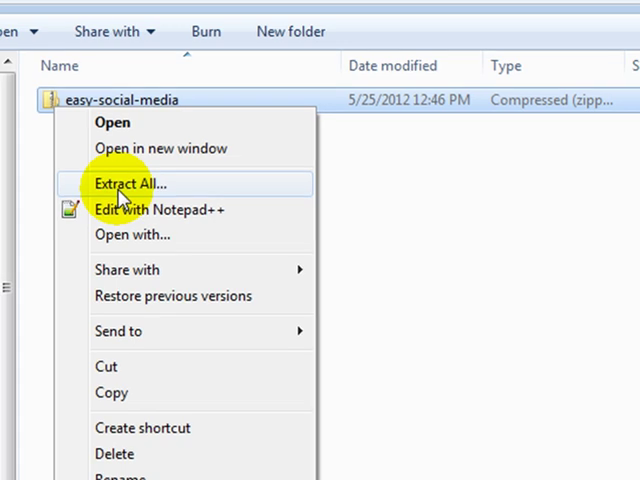
Extract the zip into the default easy-social-media folder inside plugins.
{"action": "left_click", "coordinate": [128, 184]}
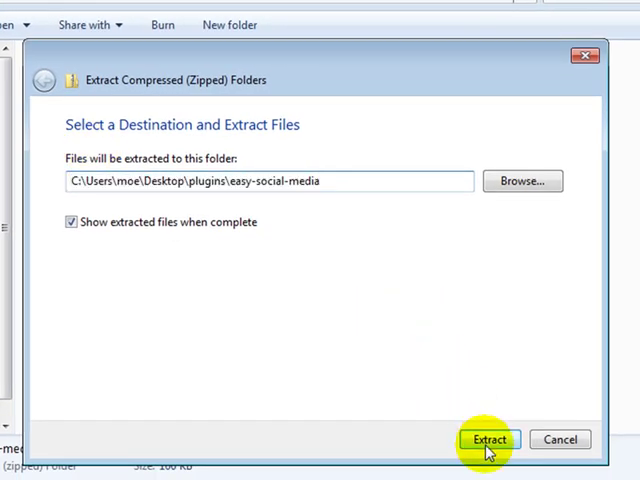
{"action": "left_click", "coordinate": [488, 440]}
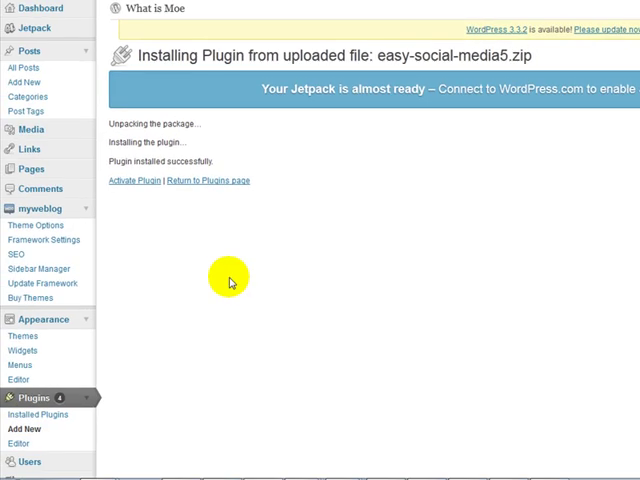
{"action": "mouse_move", "coordinate": [132, 180]}
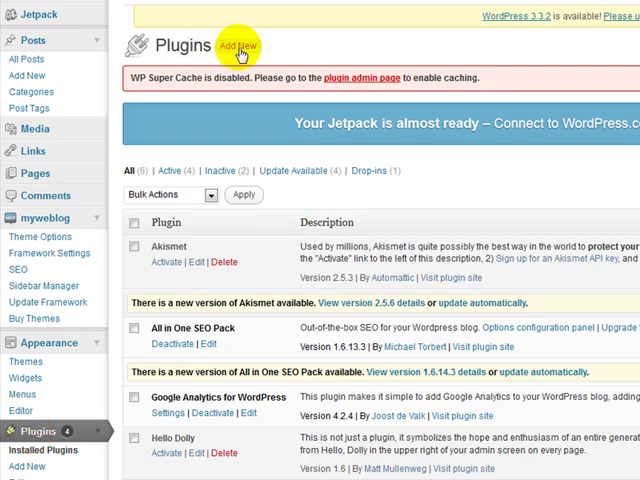
Choose the easy-social-media zip from inside the extracted folder for upload.
{"action": "left_click", "coordinate": [240, 46]}
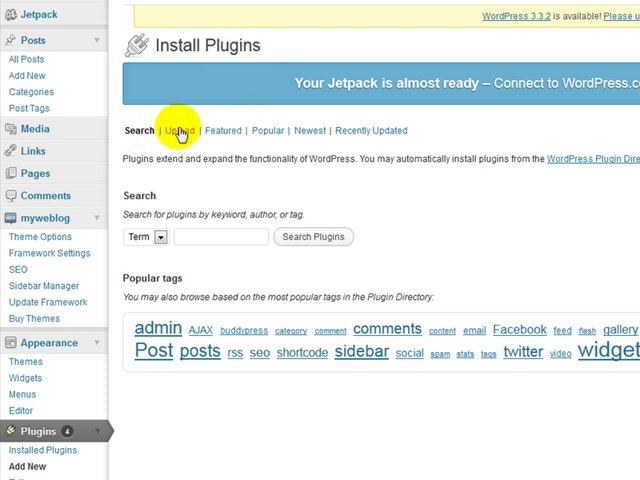
{"action": "left_click", "coordinate": [176, 130]}
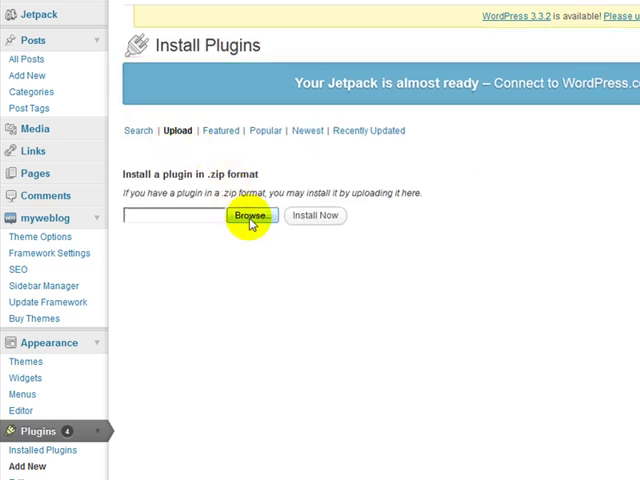
{"action": "left_click", "coordinate": [252, 216]}
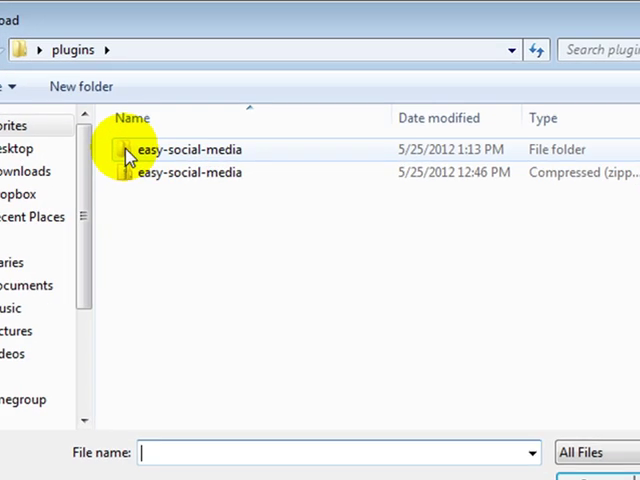
{"action": "double_click", "coordinate": [190, 148]}
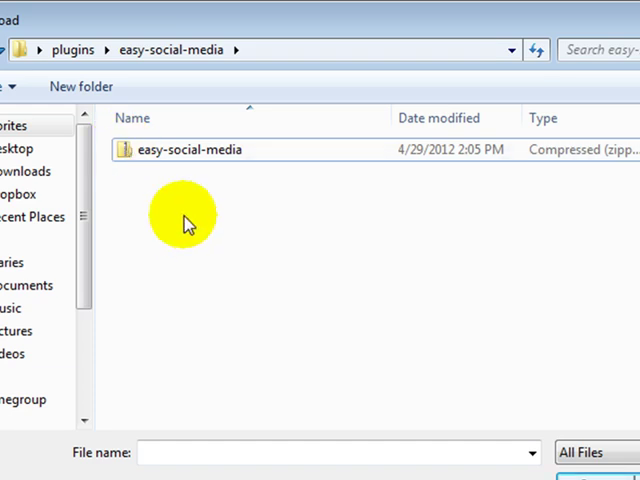
{"action": "mouse_move", "coordinate": [130, 148]}
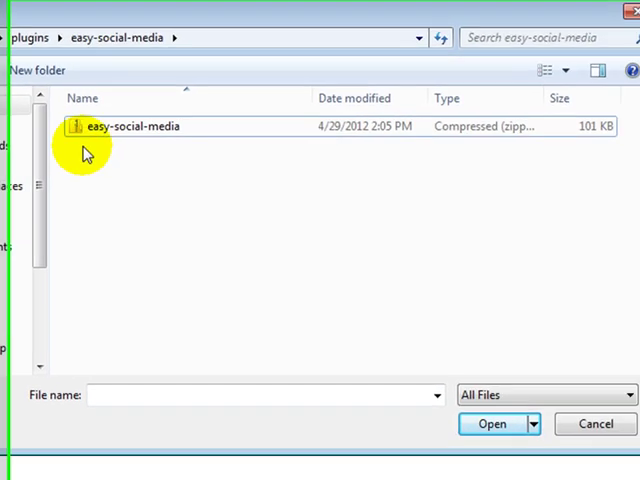
{"action": "left_click", "coordinate": [492, 424]}
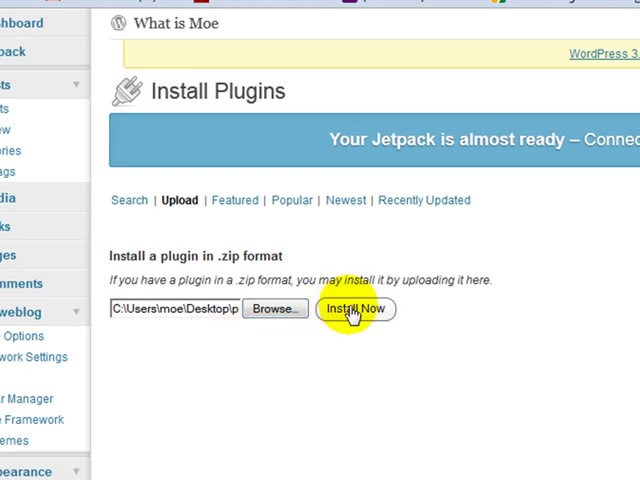
Install and activate the plugin so Easy Social appears in the installed plugins list.
{"action": "left_click", "coordinate": [356, 308]}
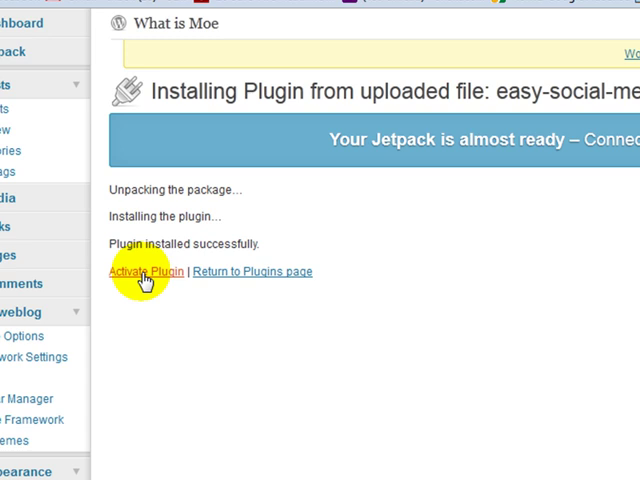
{"action": "left_click", "coordinate": [148, 272]}
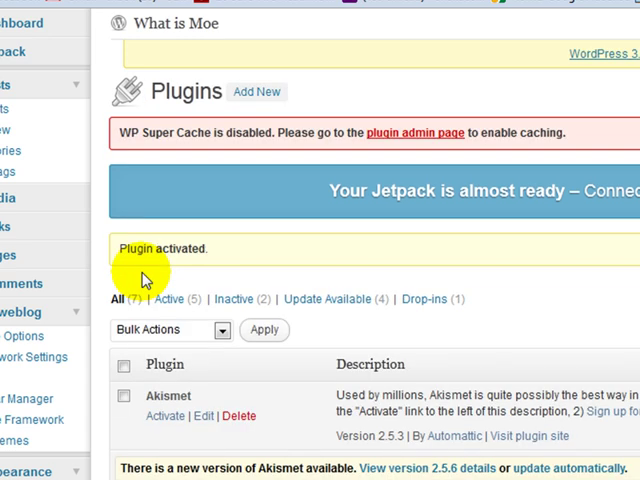
{"action": "scroll", "scroll_direction": "down", "scroll_amount": 3}
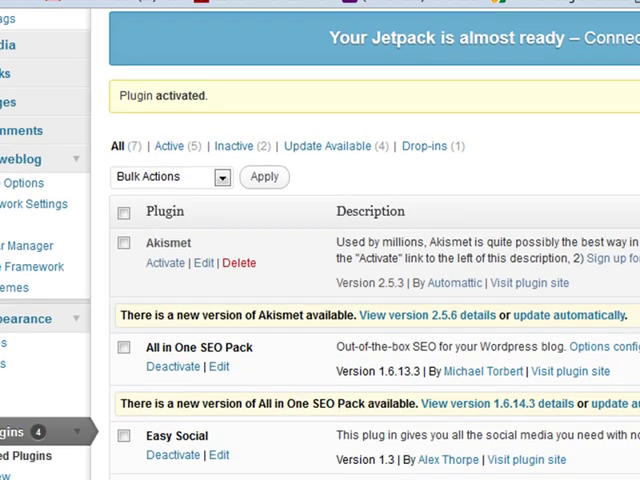
{"action": "scroll", "scroll_direction": "down", "scroll_amount": 3}
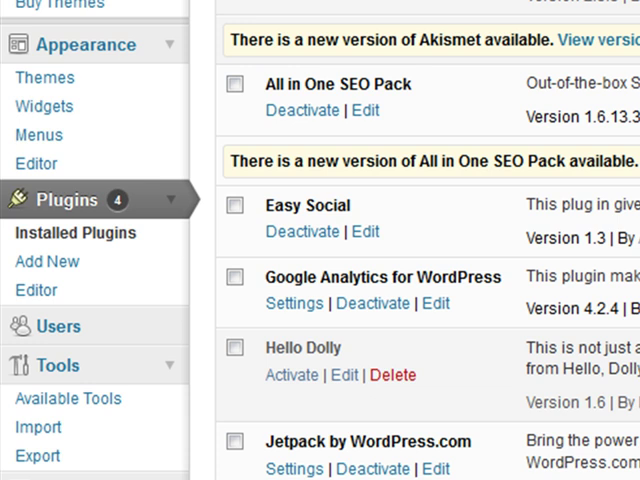
{"action": "left_click", "coordinate": [48, 260]}
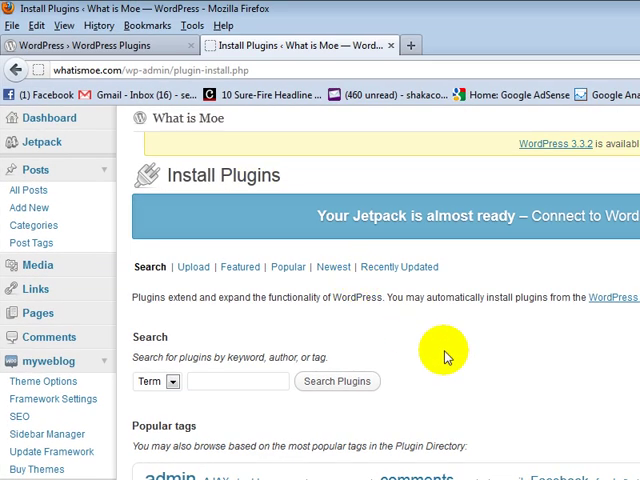
Scroll through the Install Plugins page to its search and popular tags.
{"action": "scroll", "scroll_direction": "down", "scroll_amount": 3}
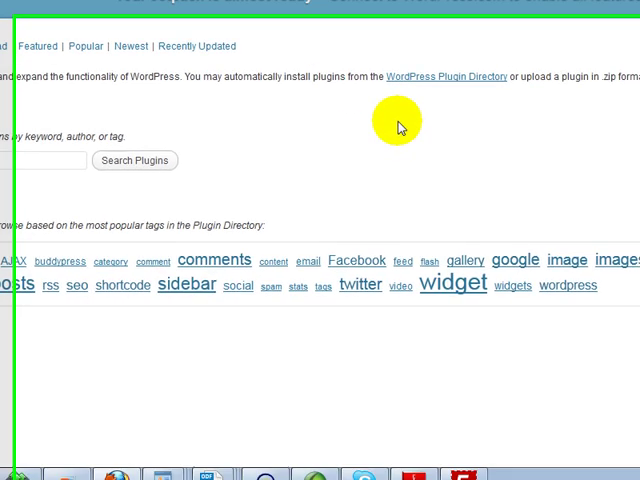